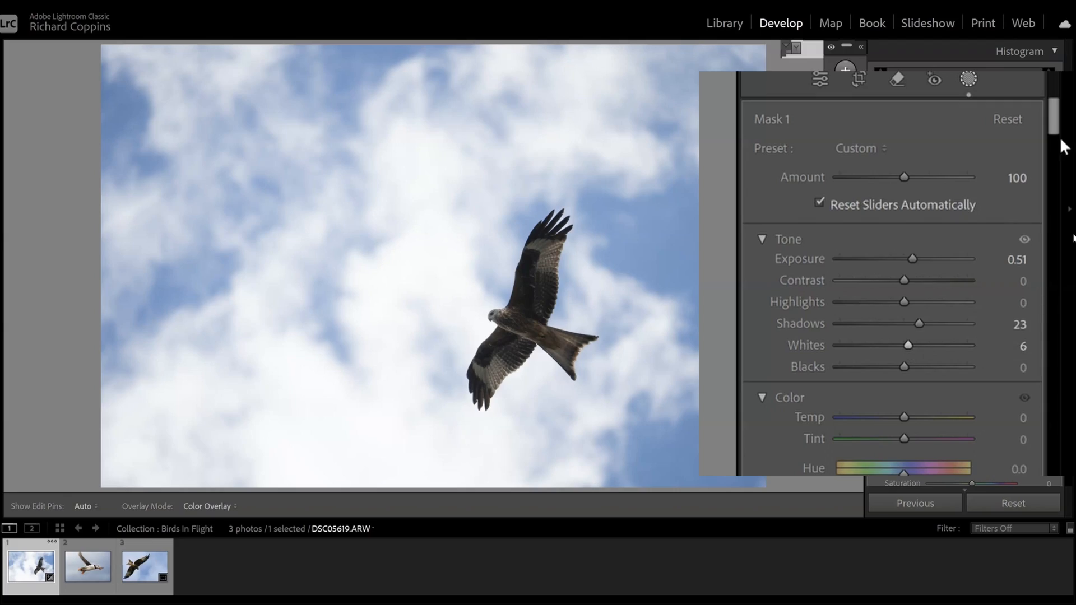
scroll(down, 3)
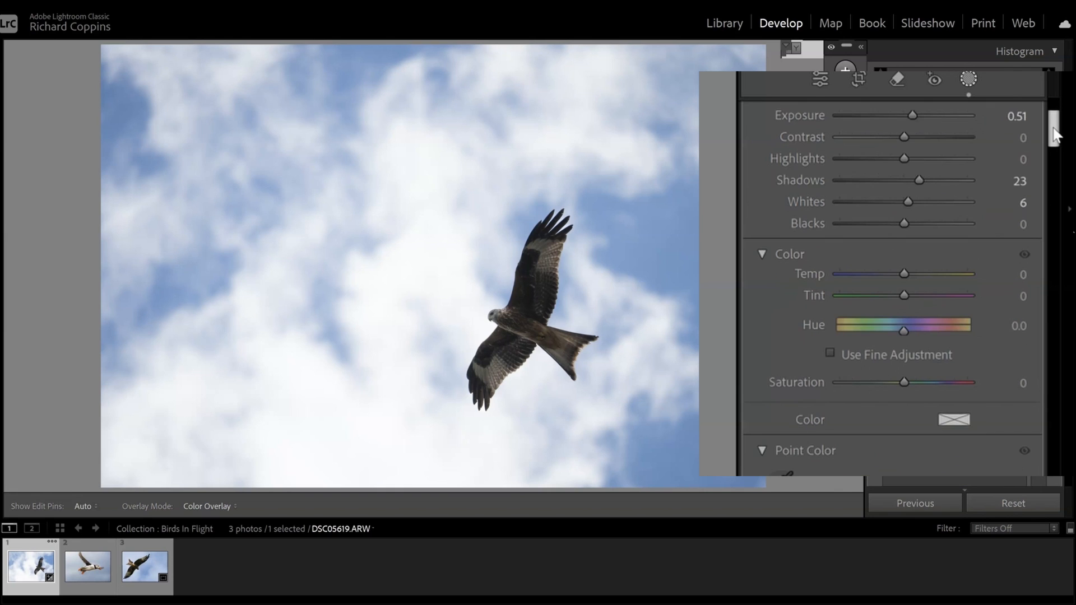